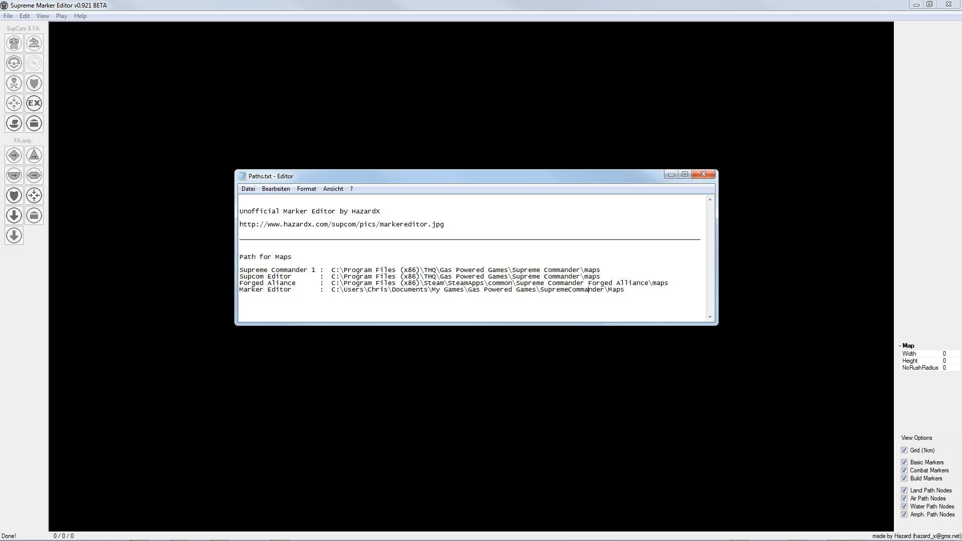
Step: Close the Paths.txt notes to reveal the Paths folder of map shortcuts
left_click(703, 174)
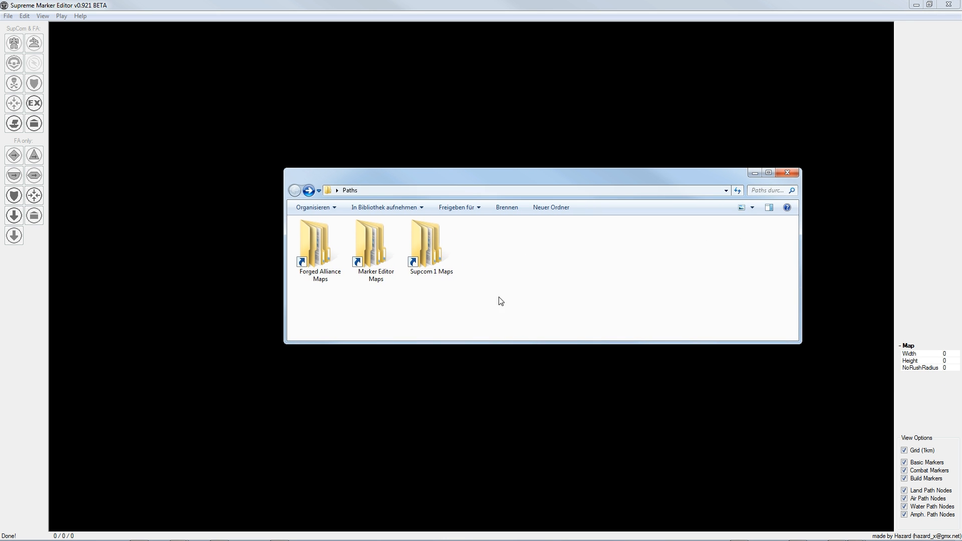
mouse_move(404, 302)
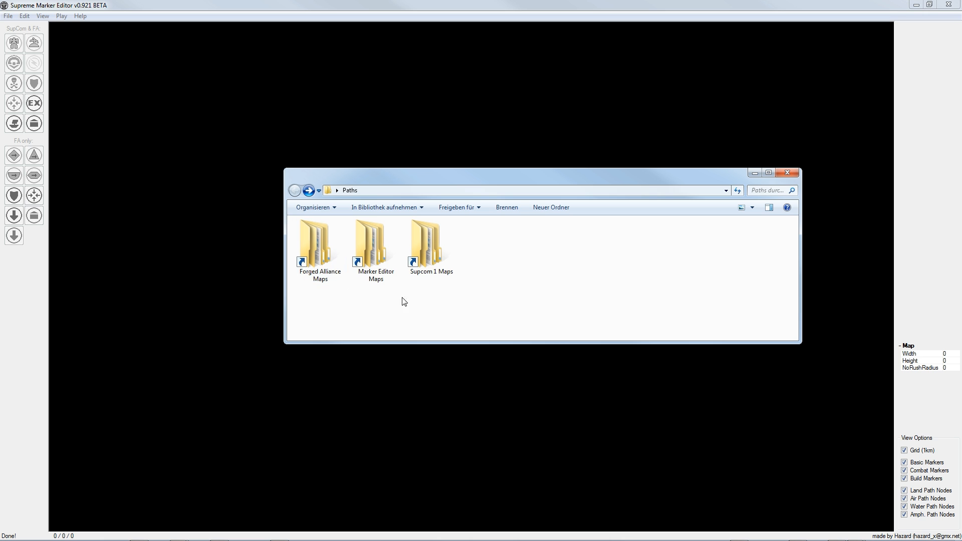
mouse_move(430, 258)
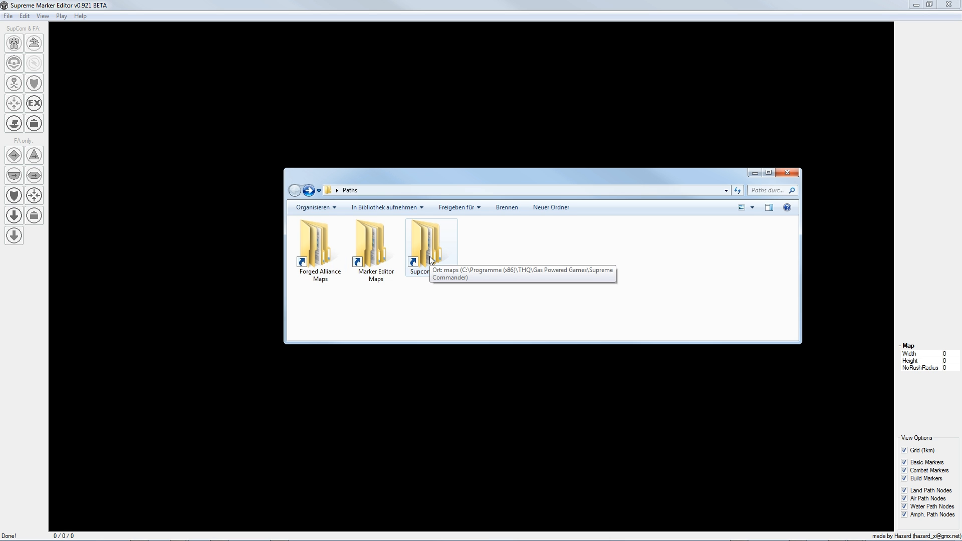
Step: Browse from the Supcom 1 Maps shortcut to the user's Documents Maps folder, then close Explorer
double_click(424, 239)
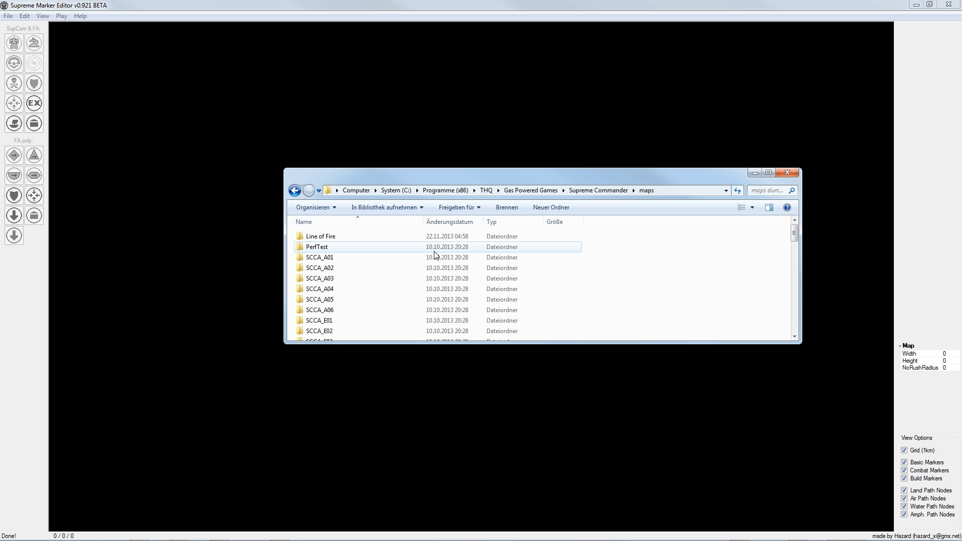
left_click(320, 236)
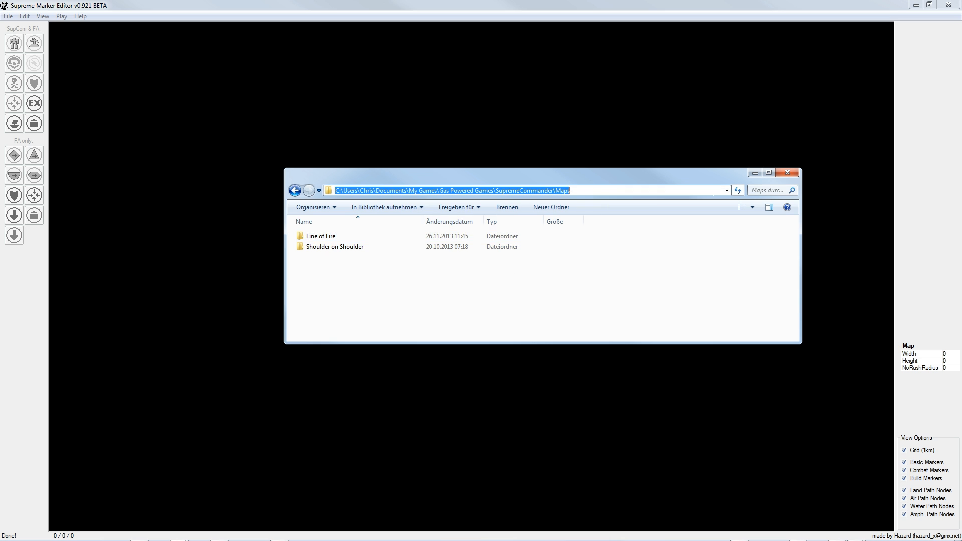
left_click(786, 173)
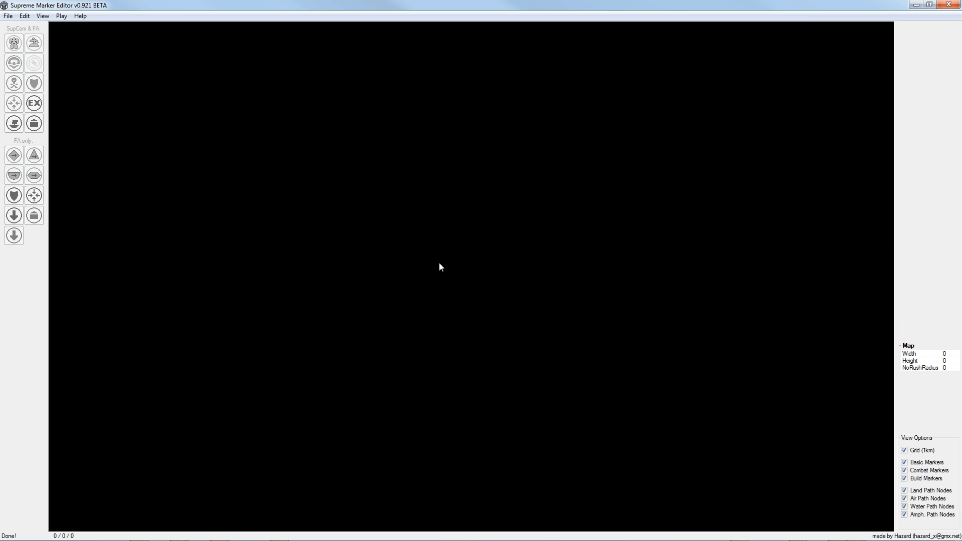
Step: Open the Line of Fire map through File > Open Map
left_click(9, 19)
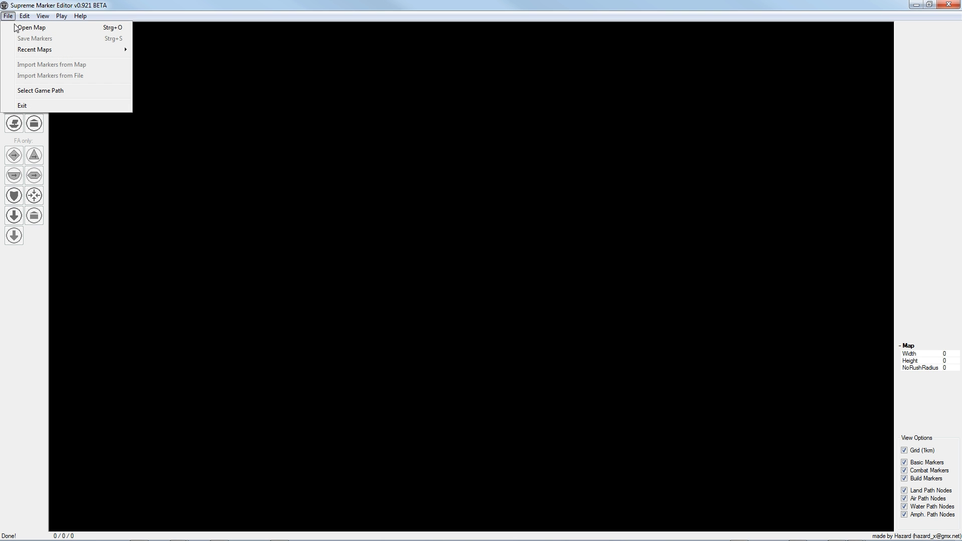
left_click(28, 27)
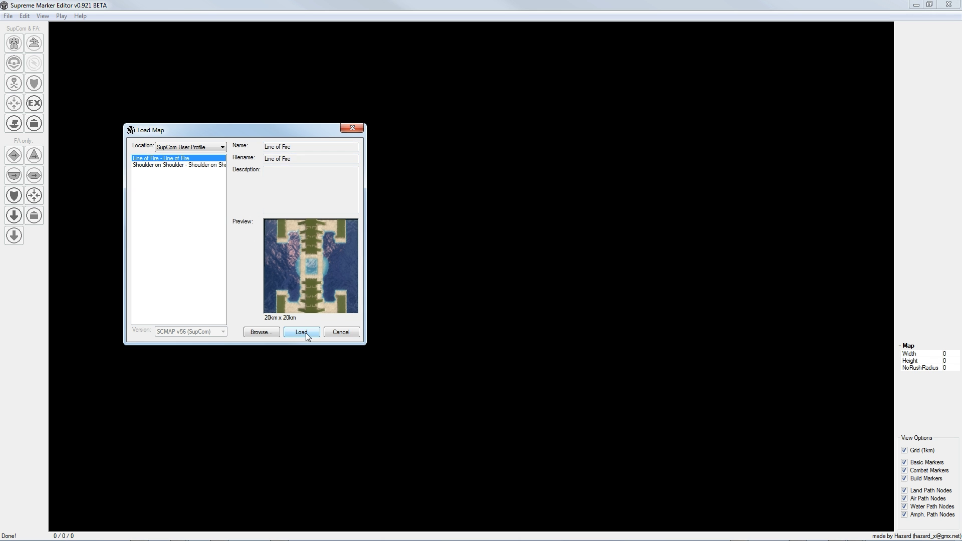
left_click(302, 332)
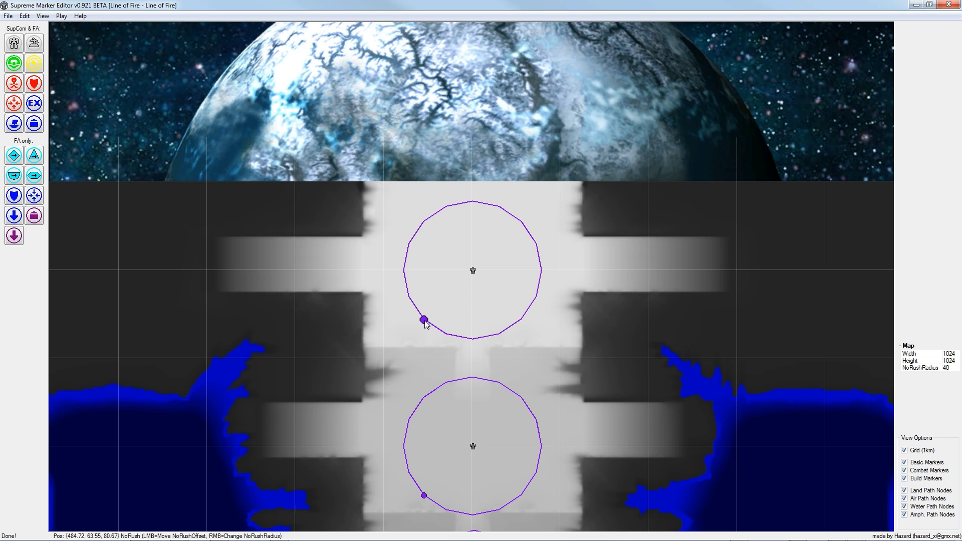
Step: Drag the no-rush circle off the start position and back to test its offset
left_click_drag(422, 318, 464, 273)
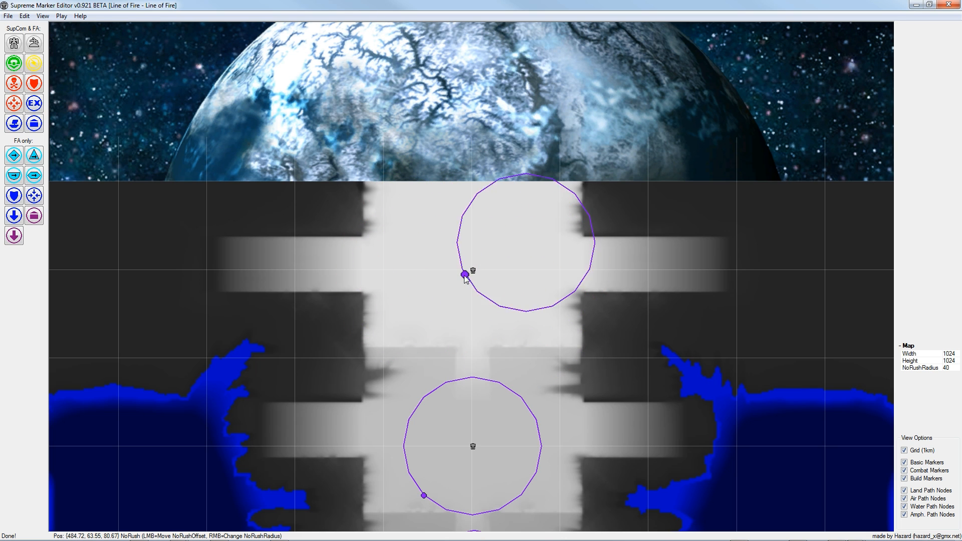
left_click_drag(463, 273, 472, 339)
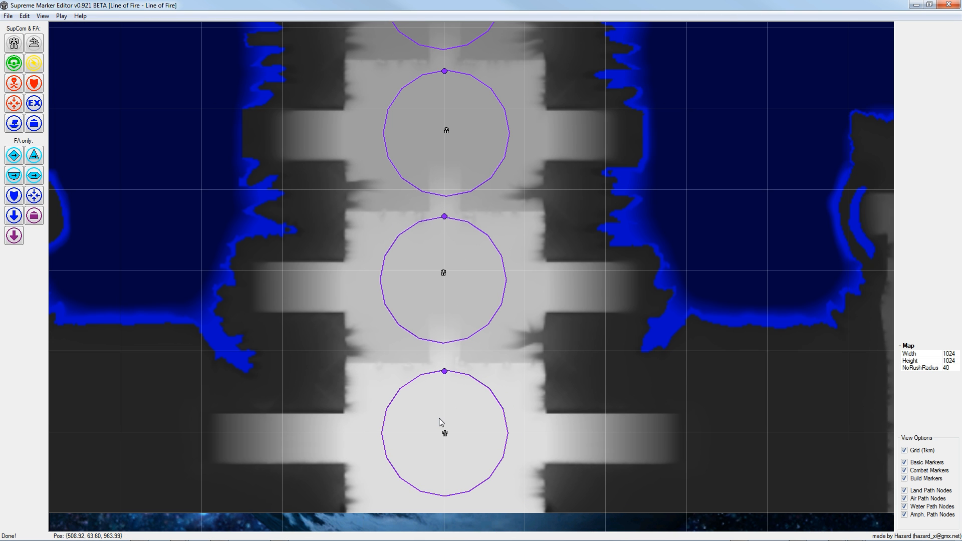
mouse_move(883, 459)
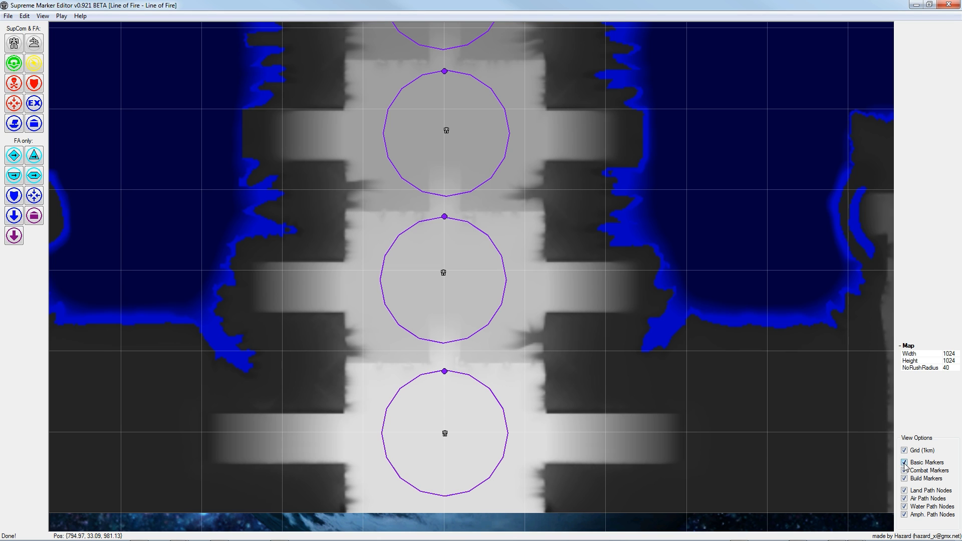
Step: Toggle Basic Markers off and on, and hide combat and other marker layers
left_click(904, 462)
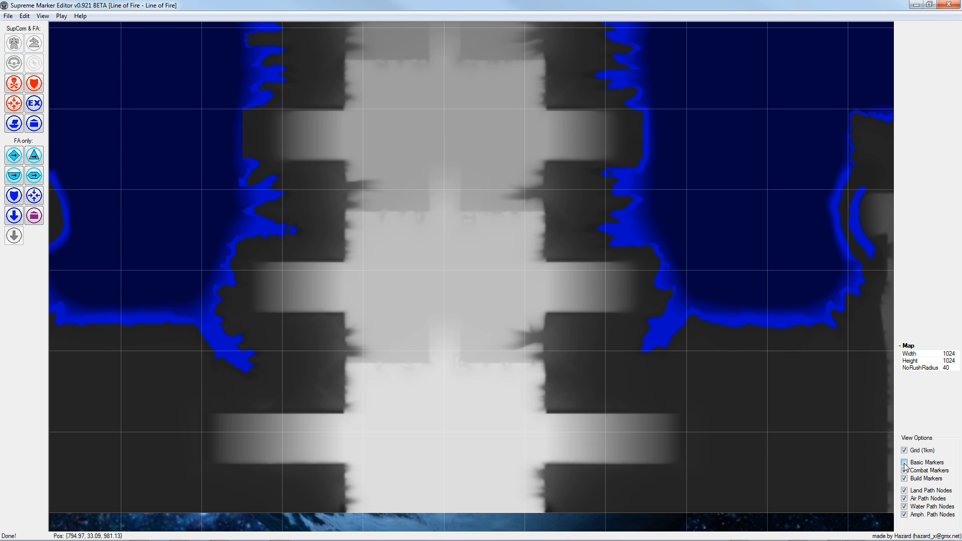
left_click(905, 463)
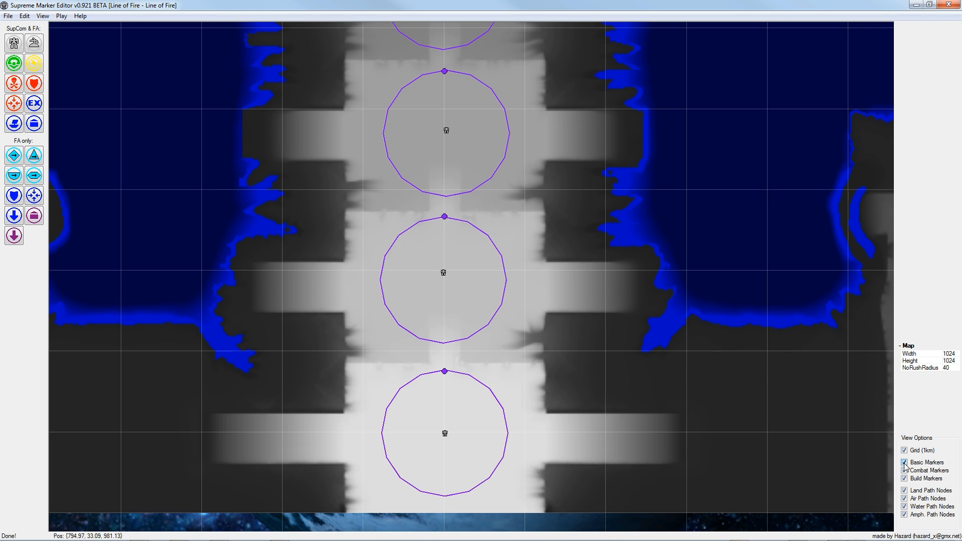
left_click(905, 484)
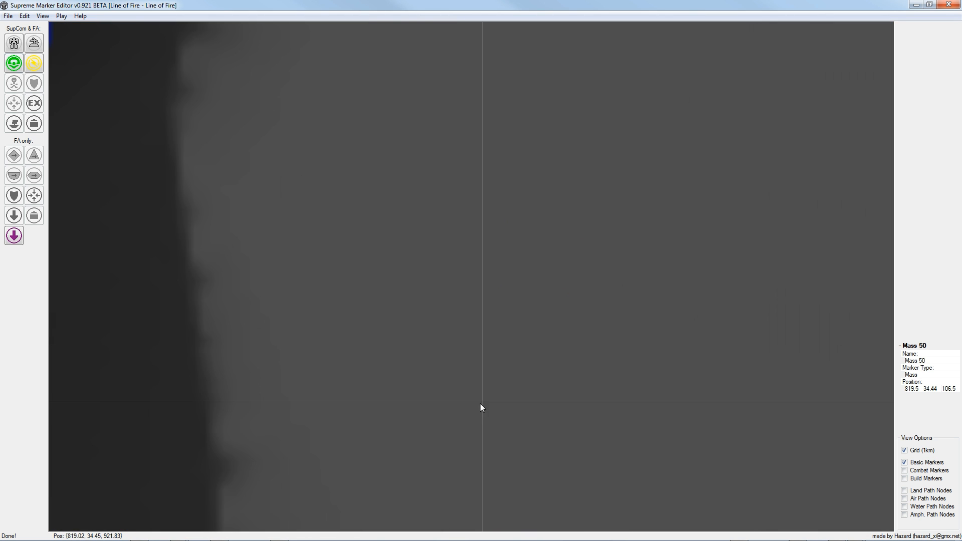
left_click(13, 63)
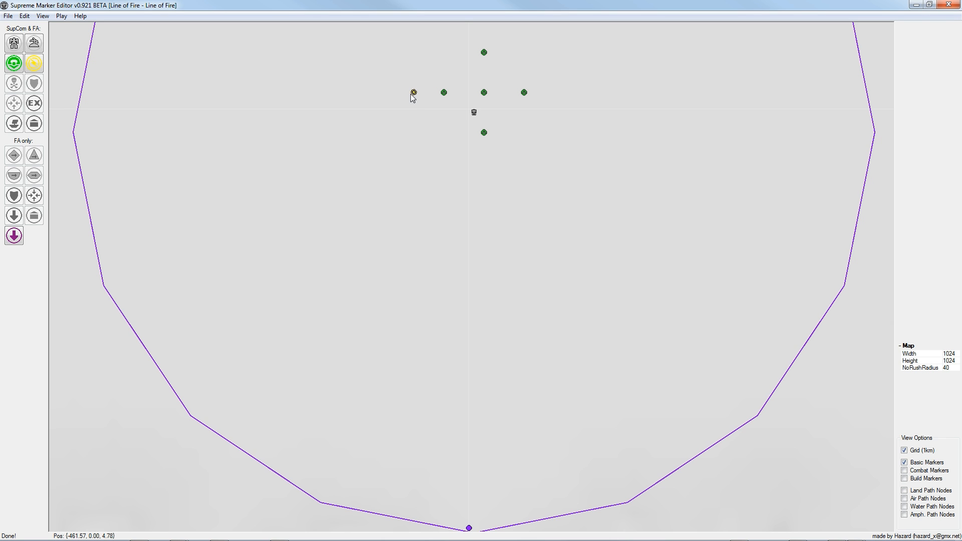
mouse_move(405, 95)
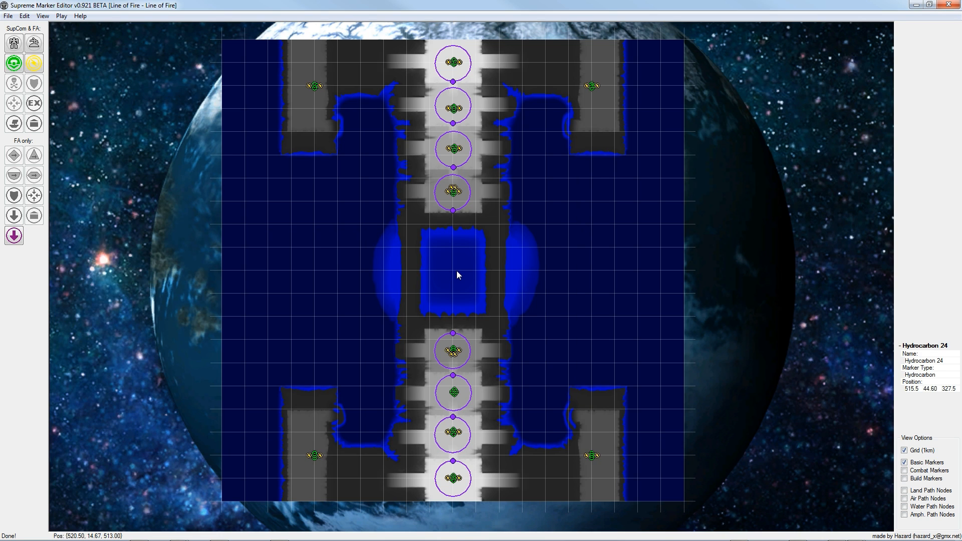
mouse_move(452, 275)
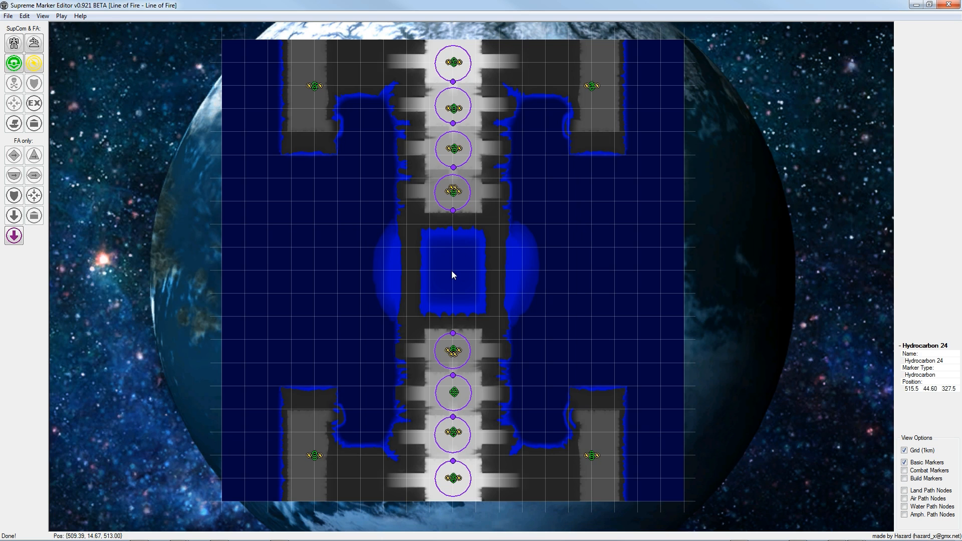
Step: Show combat markers and place a defensive point along the lane
left_click(904, 484)
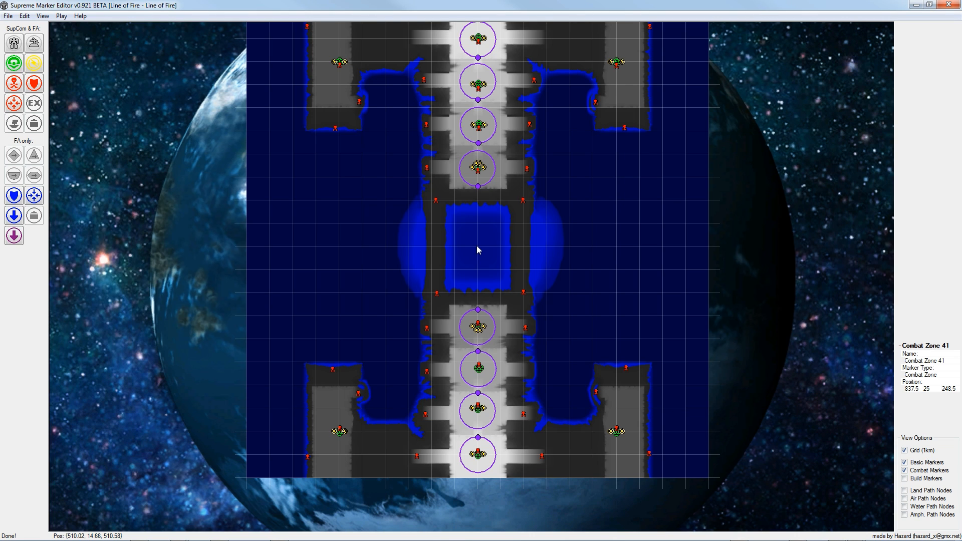
mouse_move(521, 208)
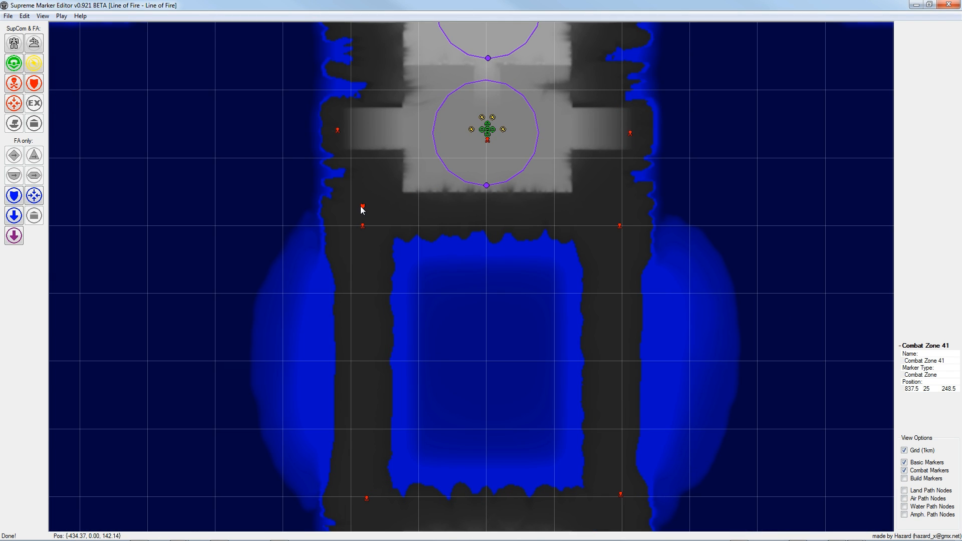
left_click(607, 203)
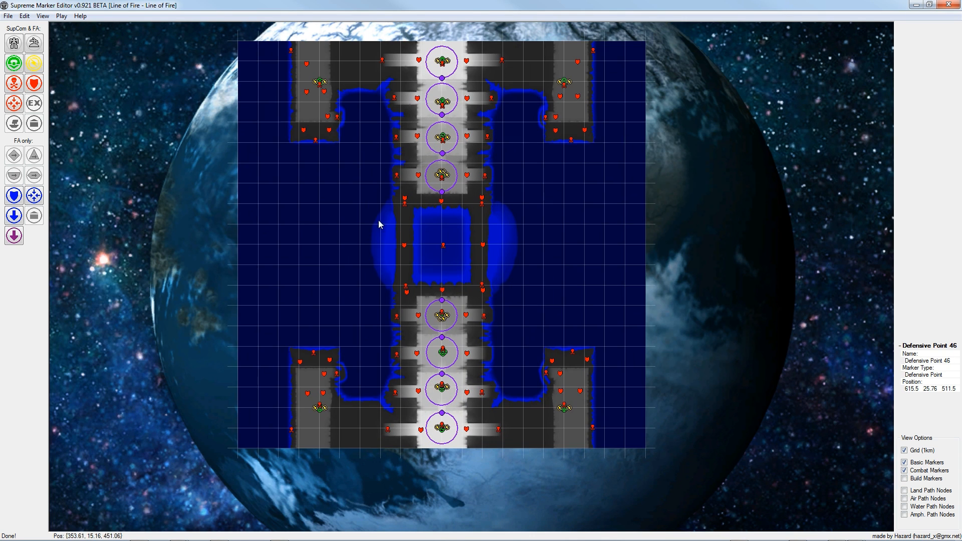
mouse_move(437, 250)
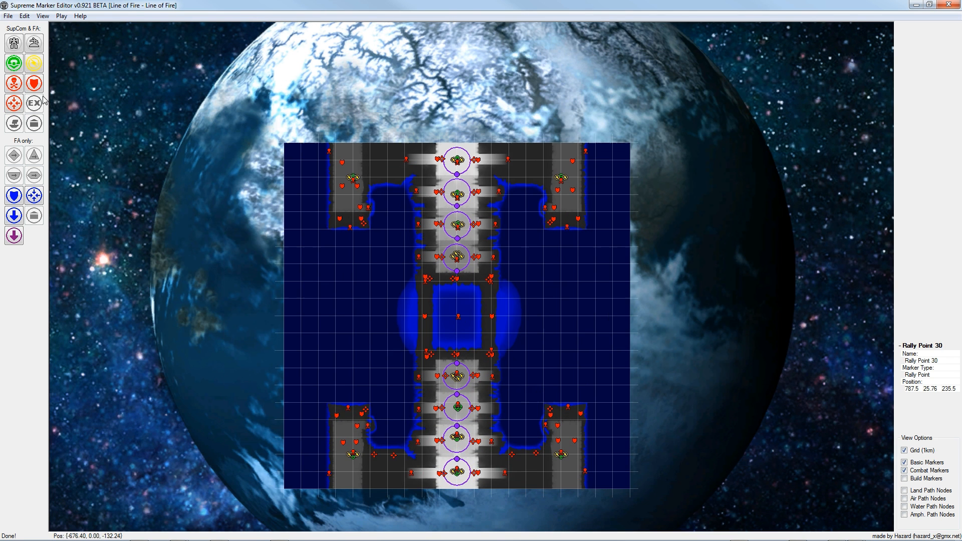
Step: Place a rally point near the lower-right base
left_click(563, 429)
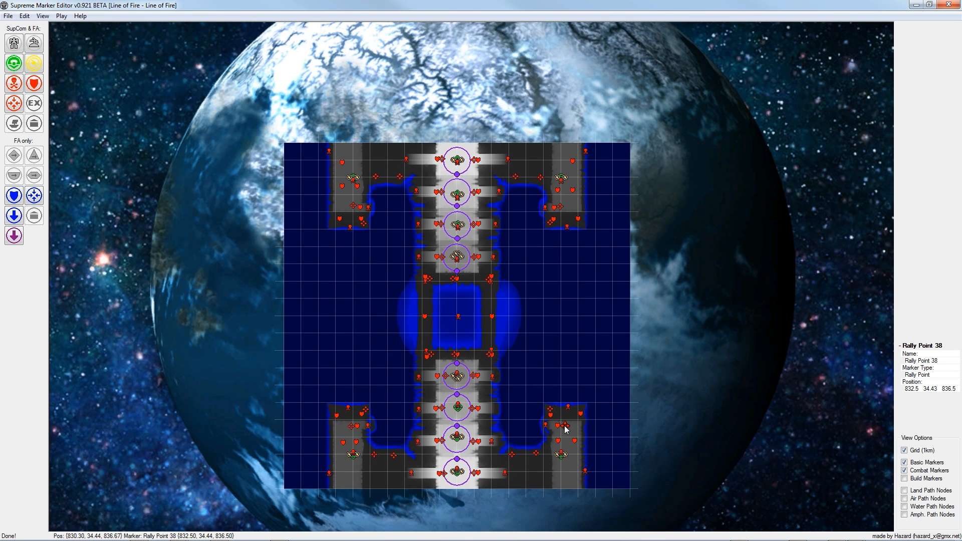
mouse_move(466, 322)
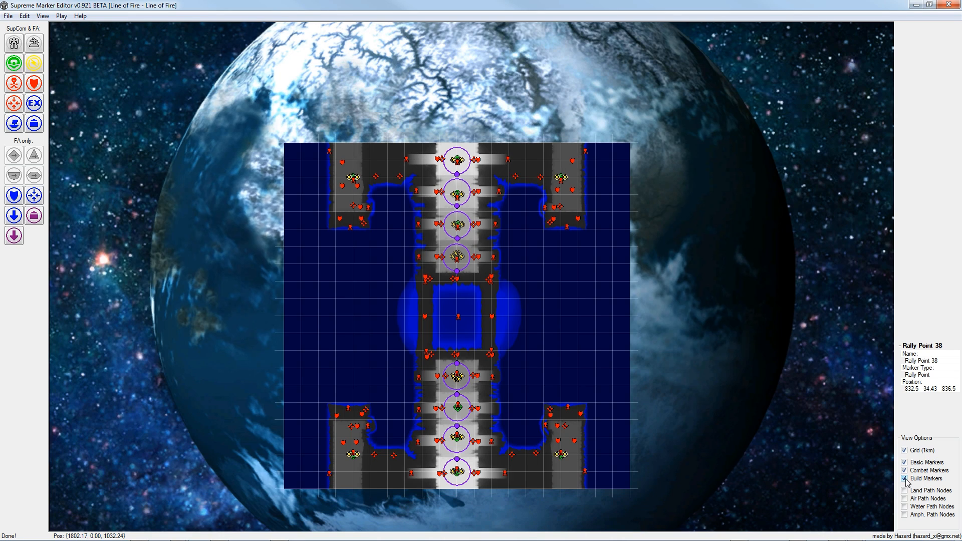
Step: Hide the combat markers in View Options
left_click(904, 484)
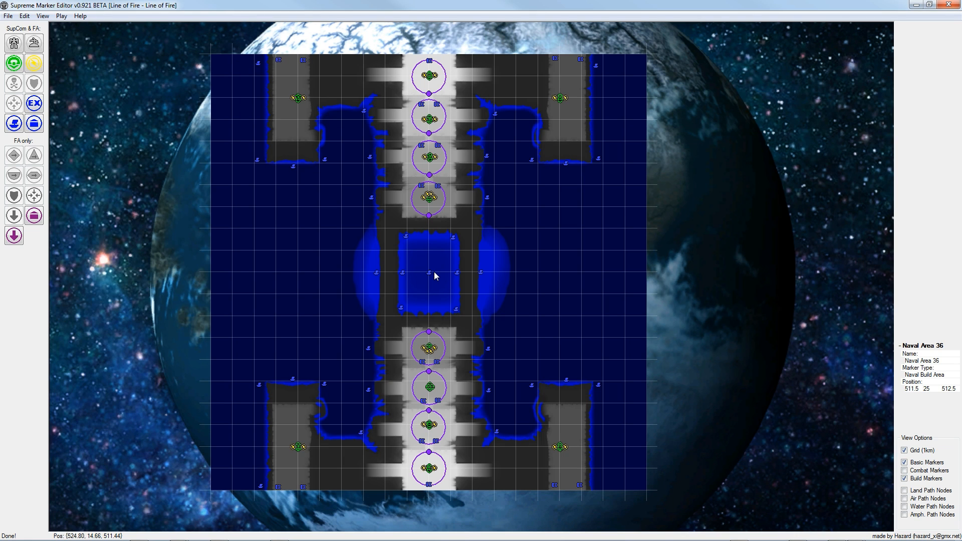
mouse_move(282, 205)
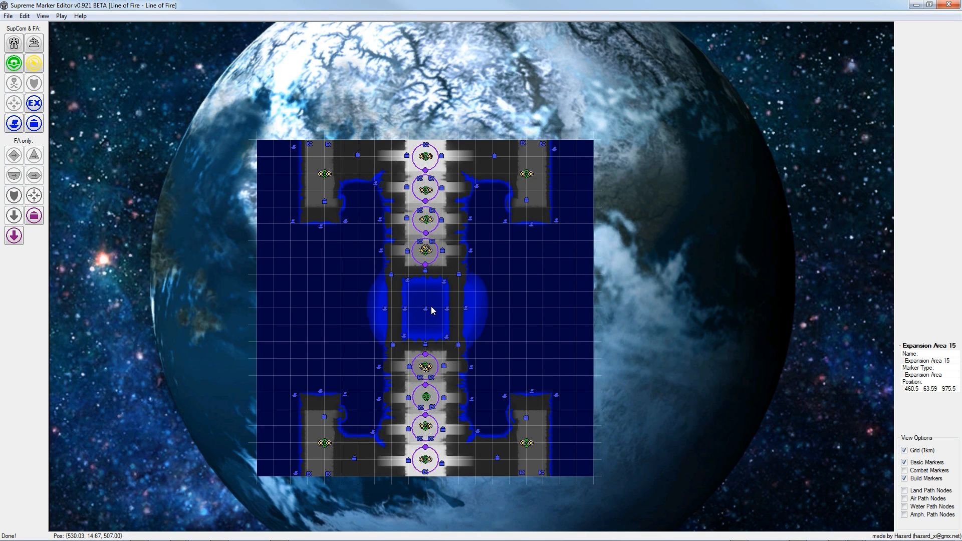
mouse_move(59, 205)
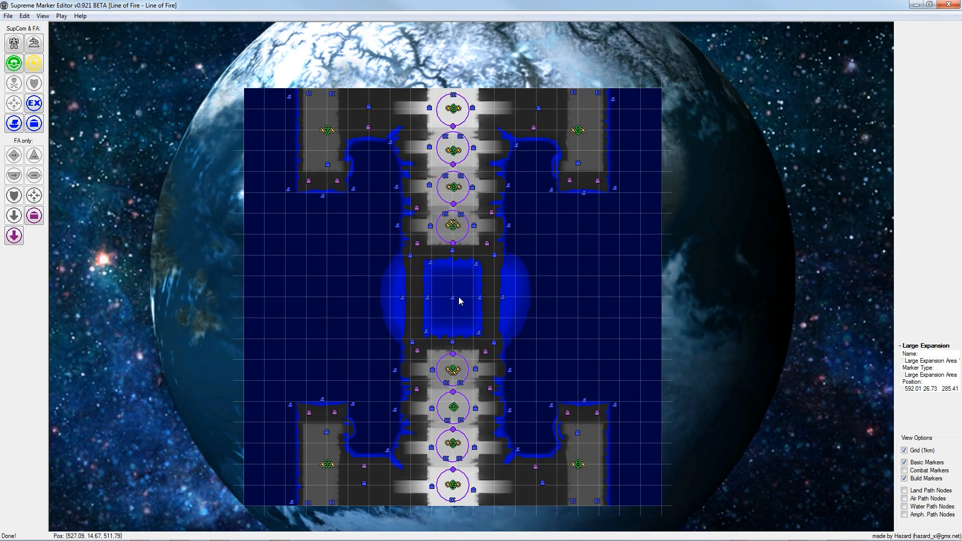
mouse_move(3, 245)
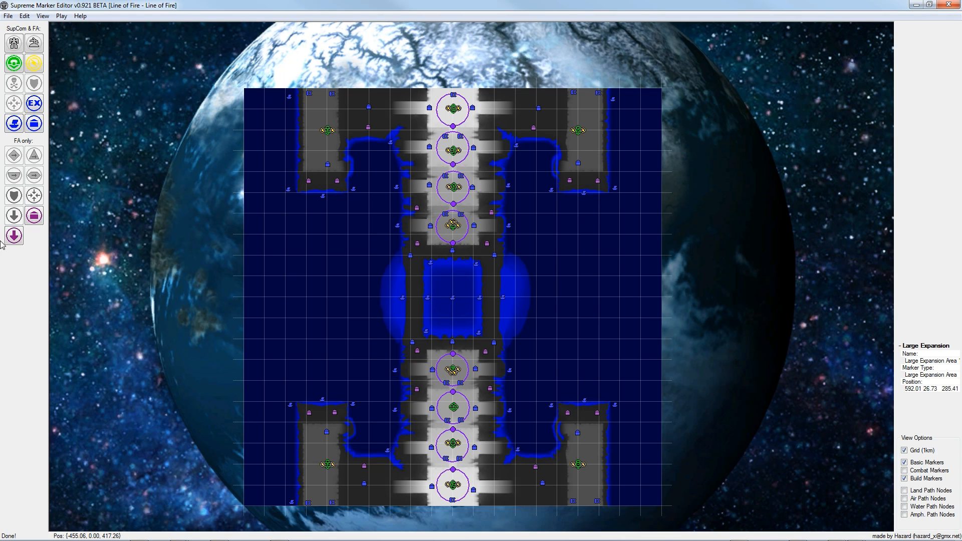
mouse_move(14, 235)
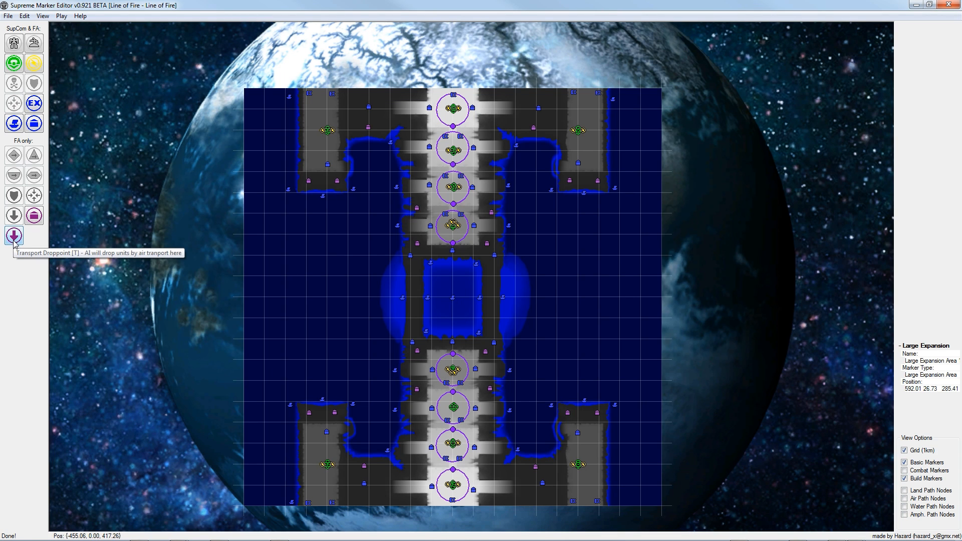
mouse_move(472, 301)
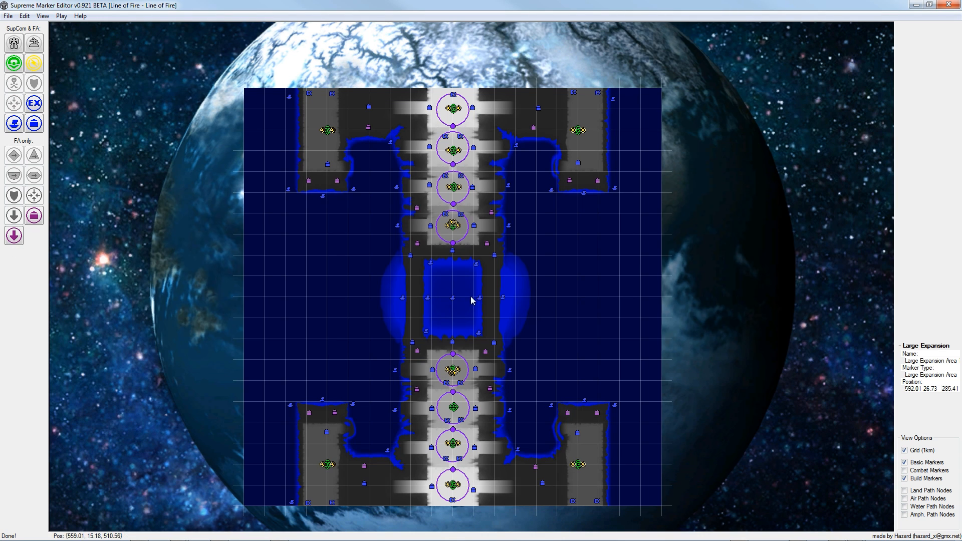
mouse_move(466, 297)
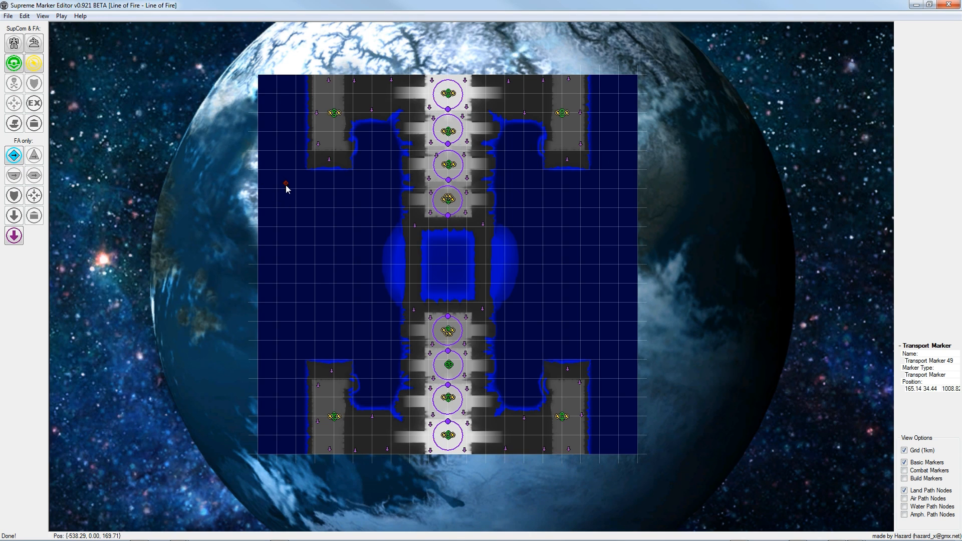
mouse_move(448, 264)
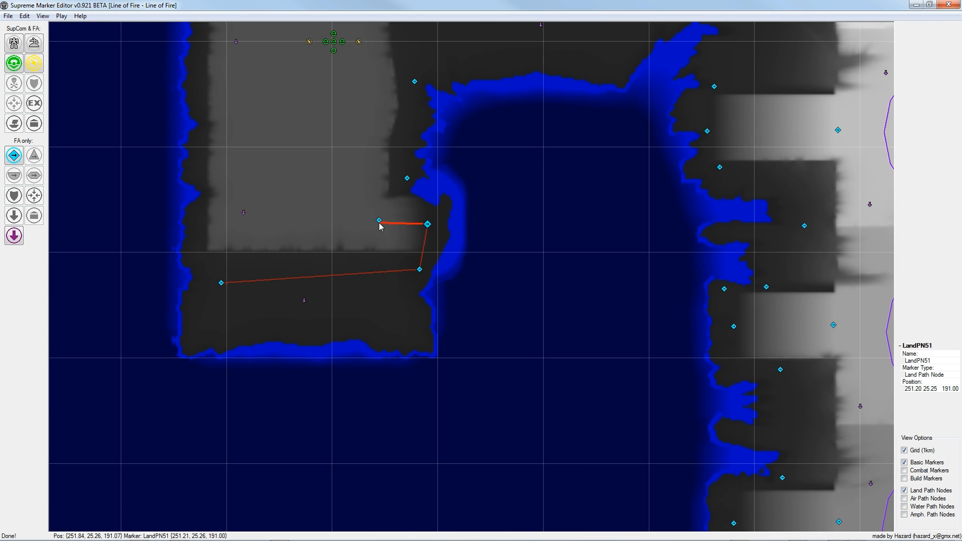
Step: Link two land path nodes near the upper-left base
left_click_drag(379, 220, 406, 178)
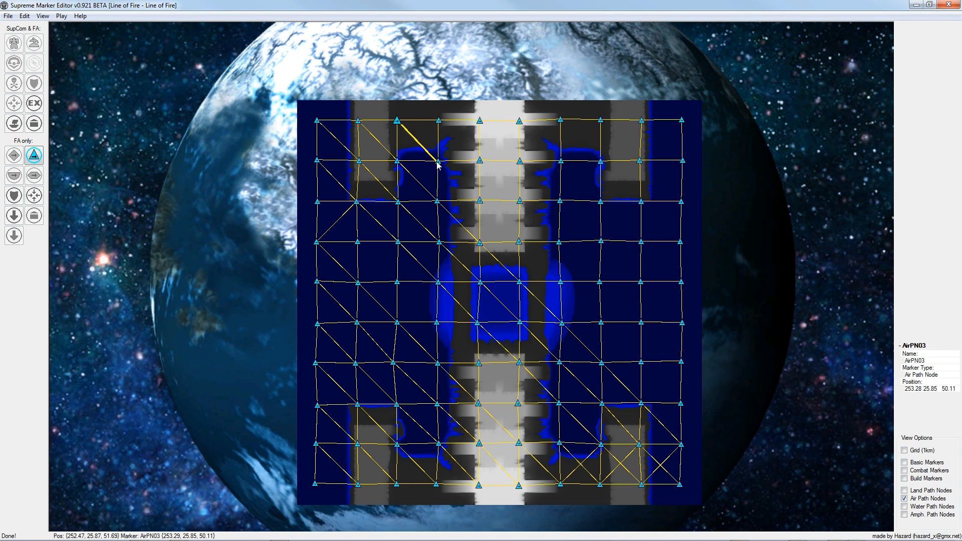
Step: Link an air path node to a neighbouring node in the grid
left_click(639, 161)
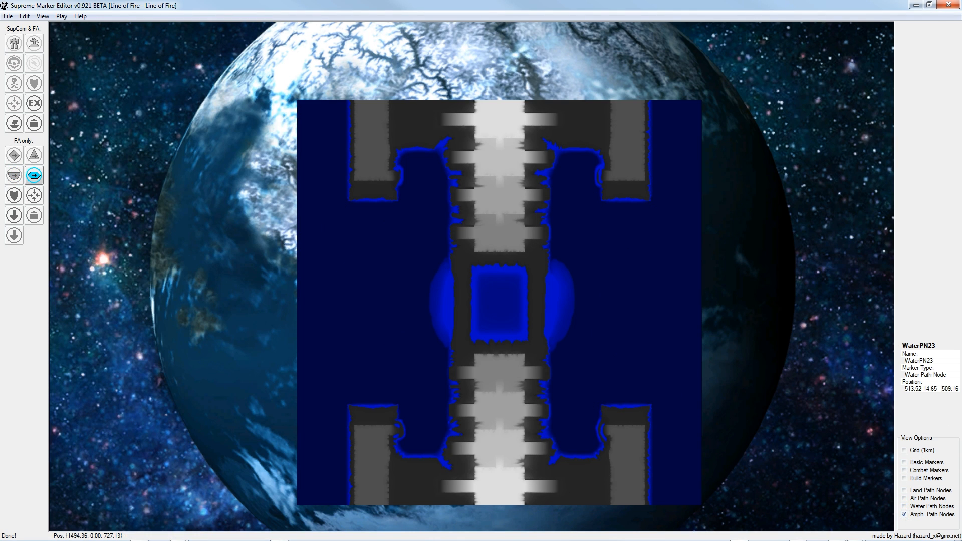
Step: Link the right-side amphibious nodes, adding extra links near the lower right bases
left_click(20, 16)
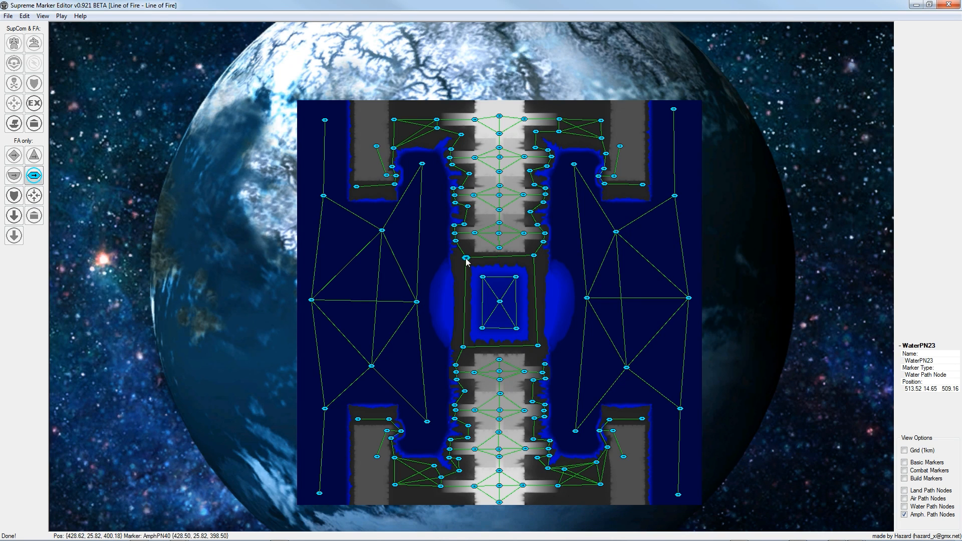
mouse_move(442, 302)
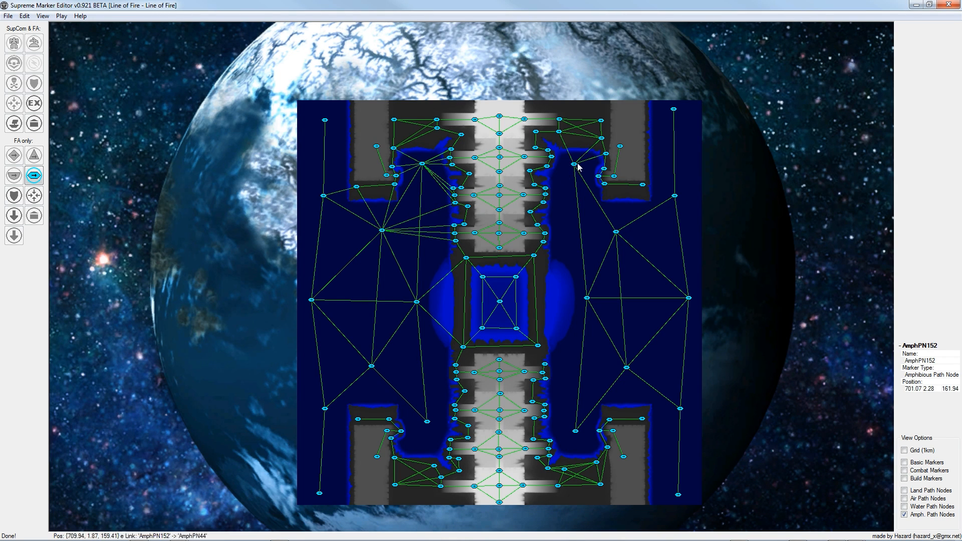
left_click(627, 364)
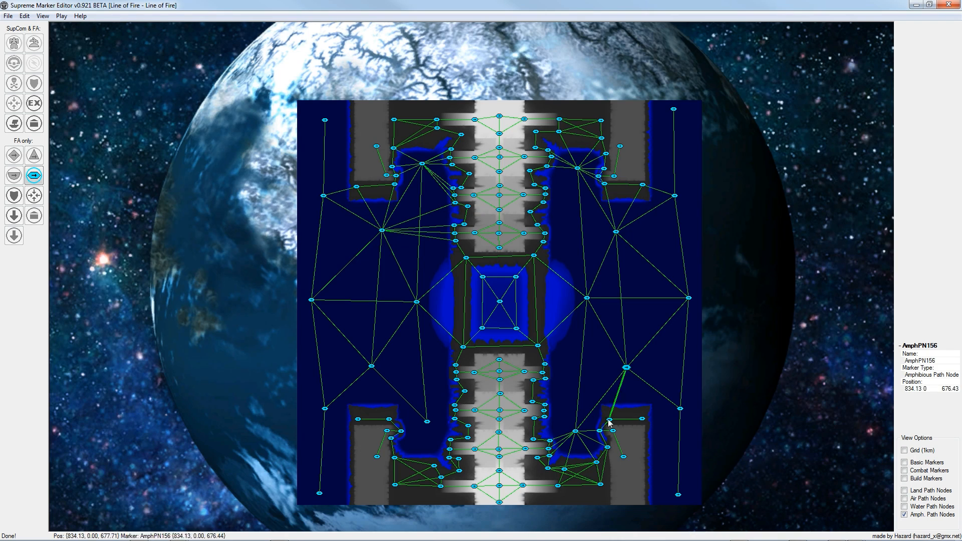
left_click(451, 466)
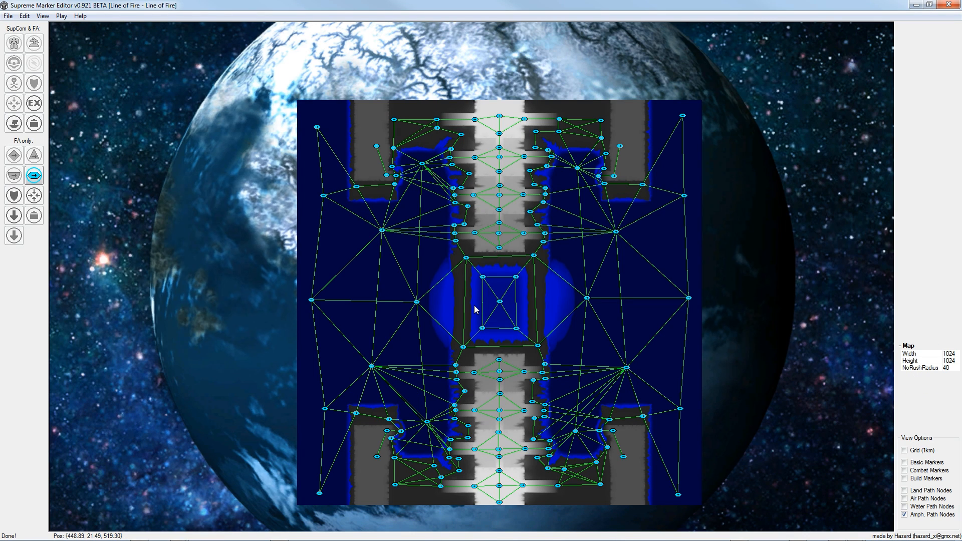
mouse_move(785, 427)
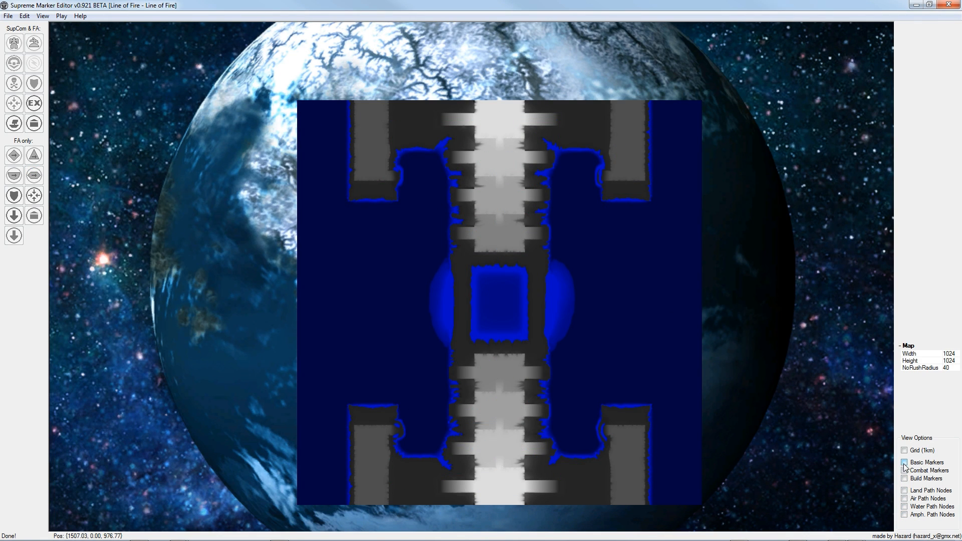
Step: Switch the map display back to combat markers
left_click(902, 482)
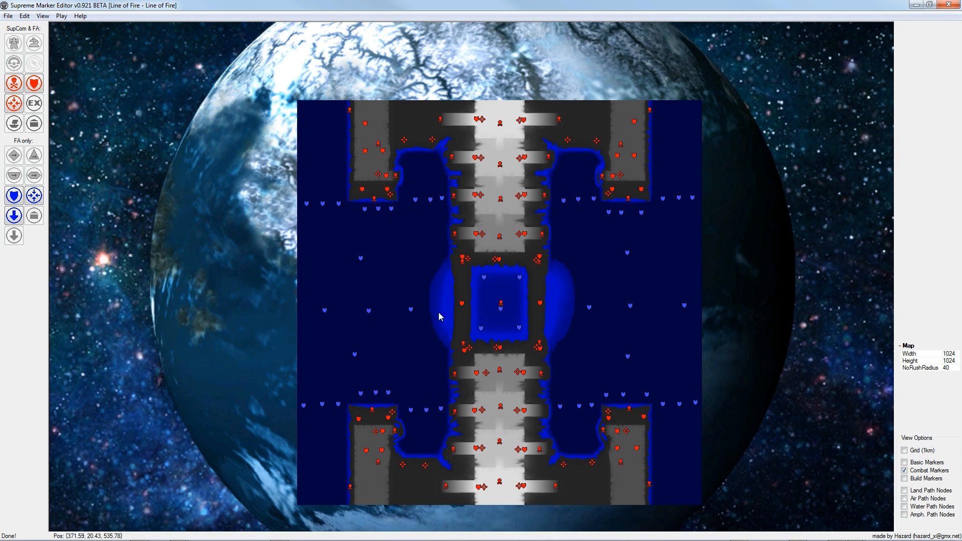
mouse_move(482, 308)
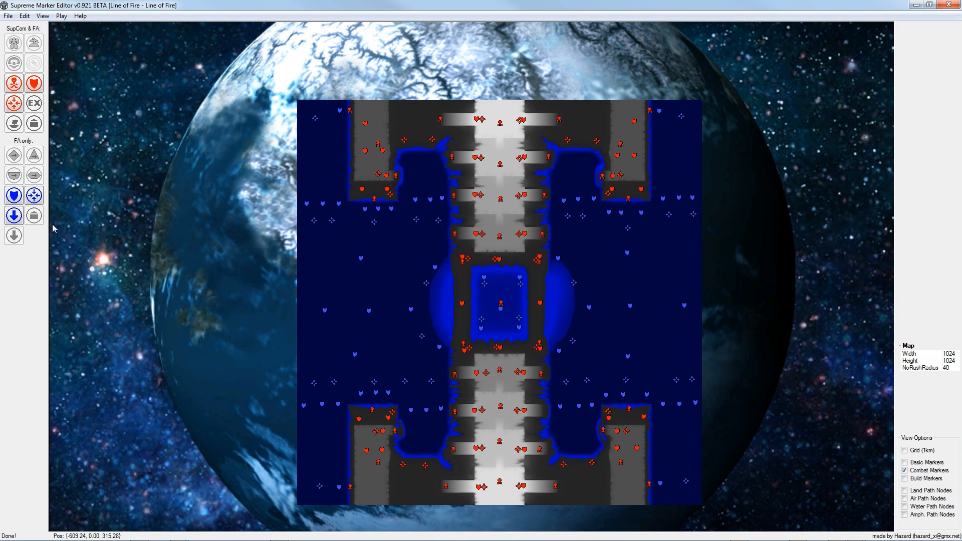
mouse_move(483, 307)
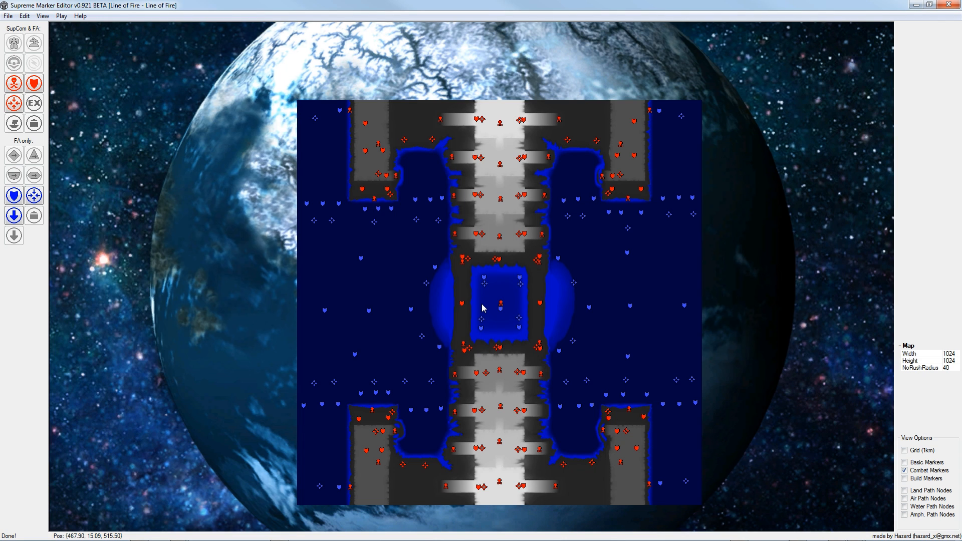
mouse_move(451, 307)
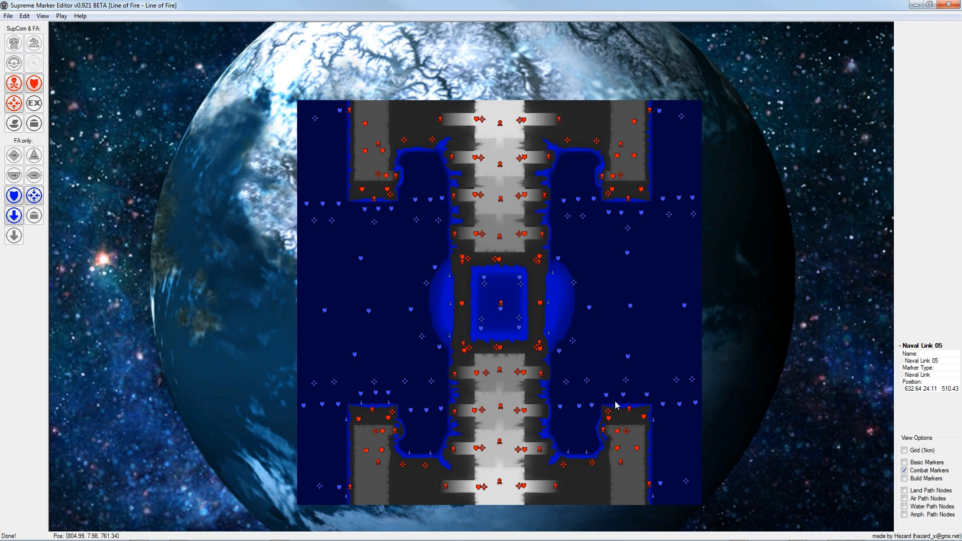
mouse_move(380, 183)
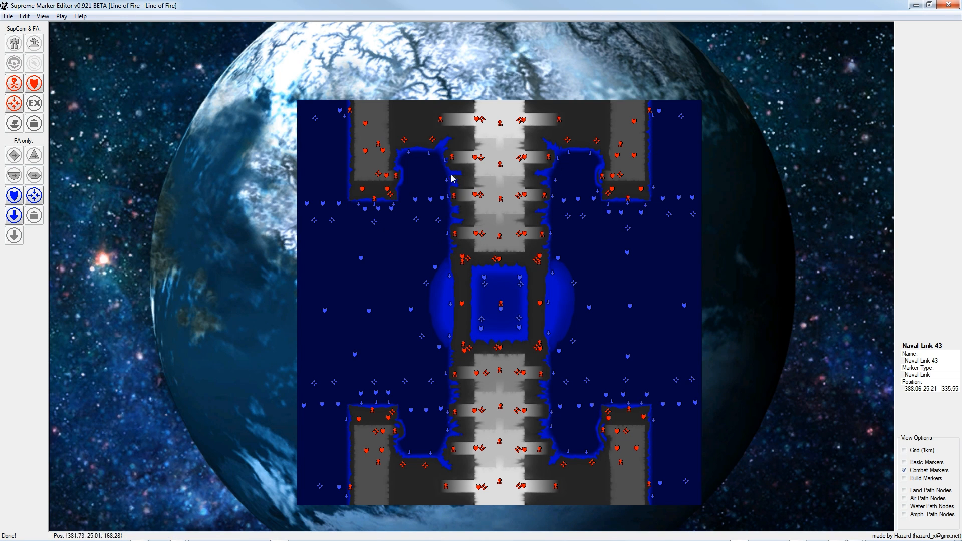
mouse_move(486, 306)
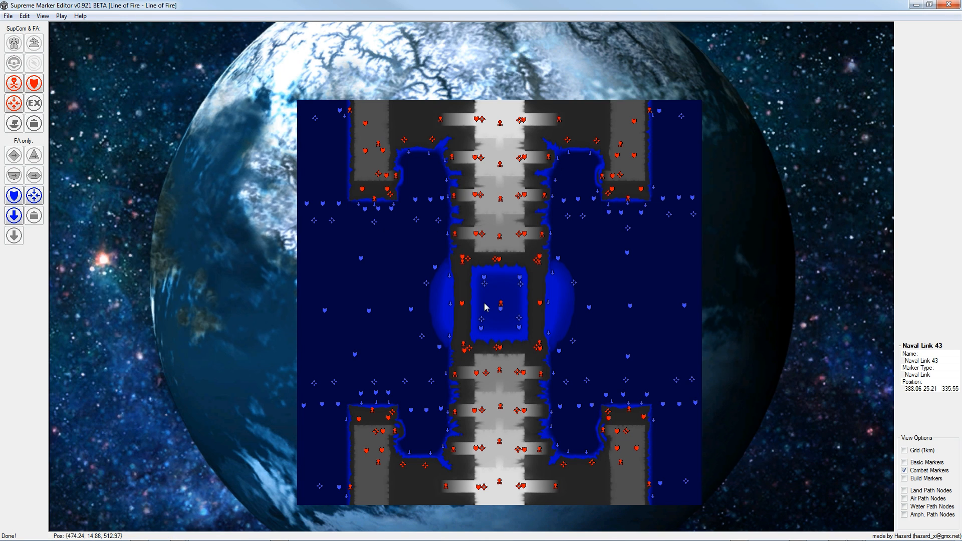
Step: Display all marker and path node layers, then save markers via the File menu
left_click(903, 453)
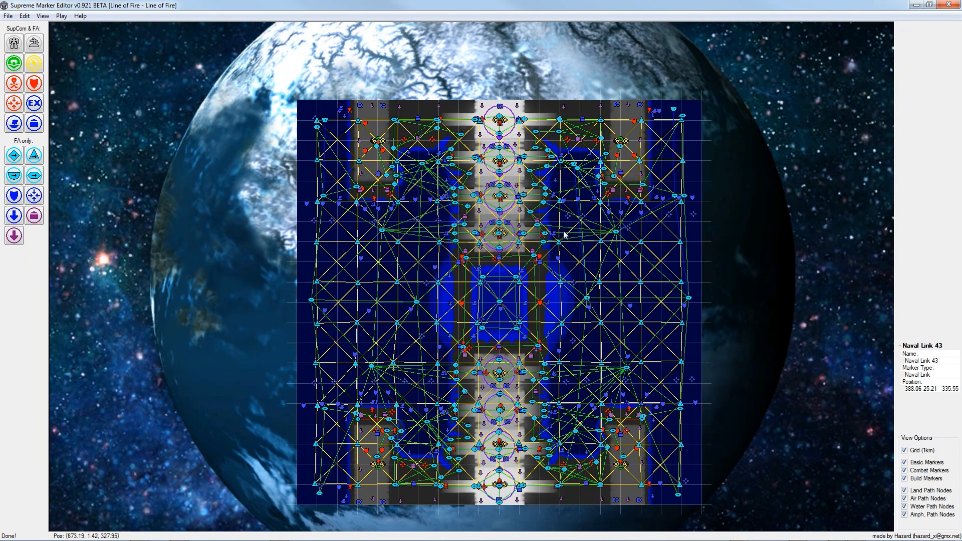
left_click(7, 16)
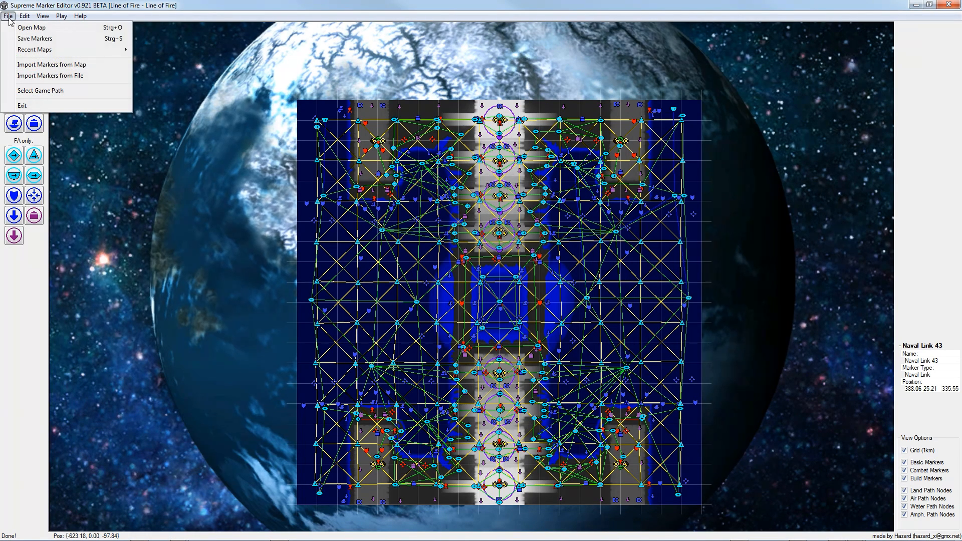
mouse_move(32, 40)
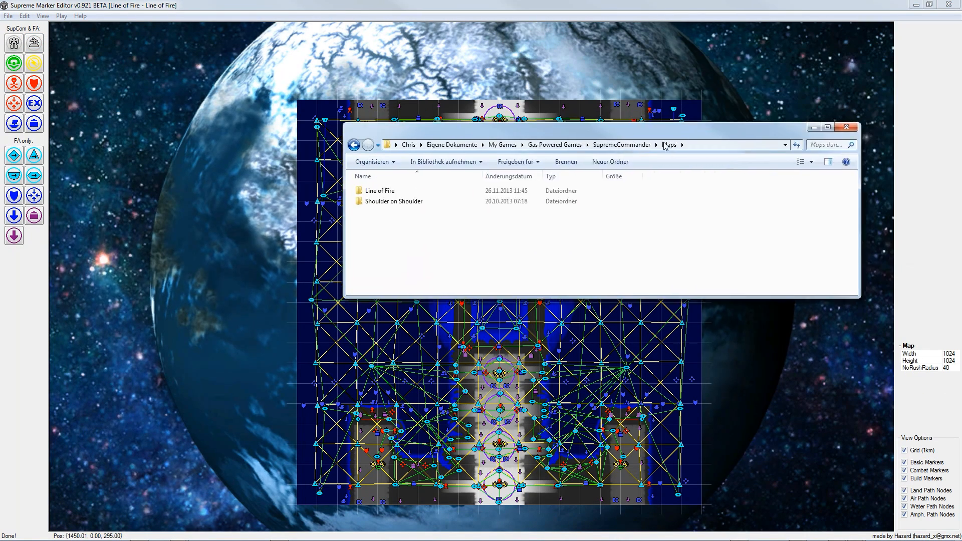
Step: Open the Line of Fire map folder and go to the Forged Alliance maps location
left_click_drag(601, 127, 523, 158)
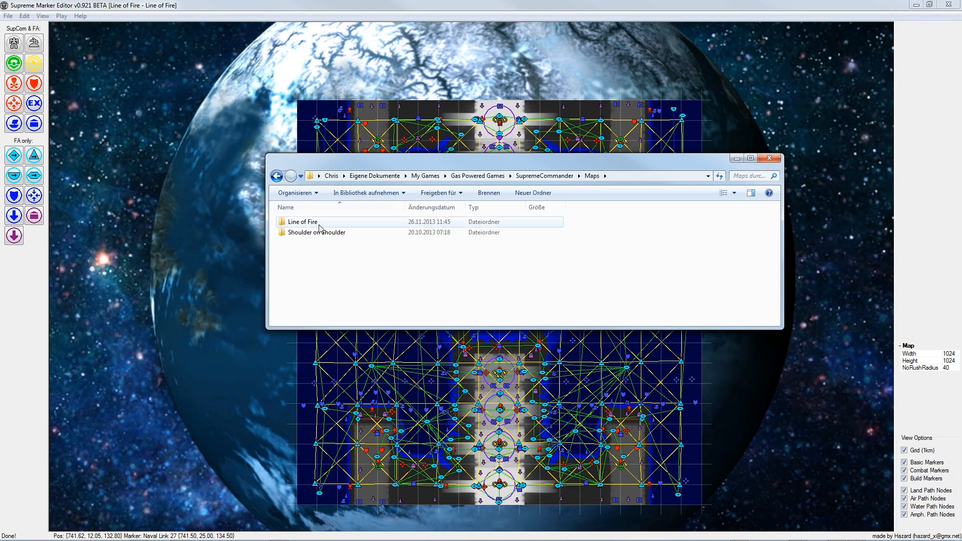
double_click(302, 221)
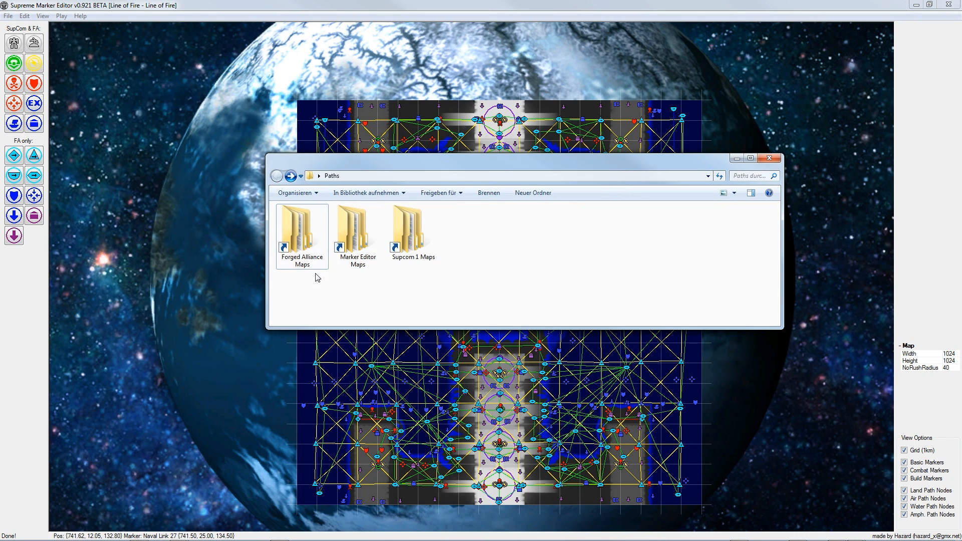
left_click(302, 235)
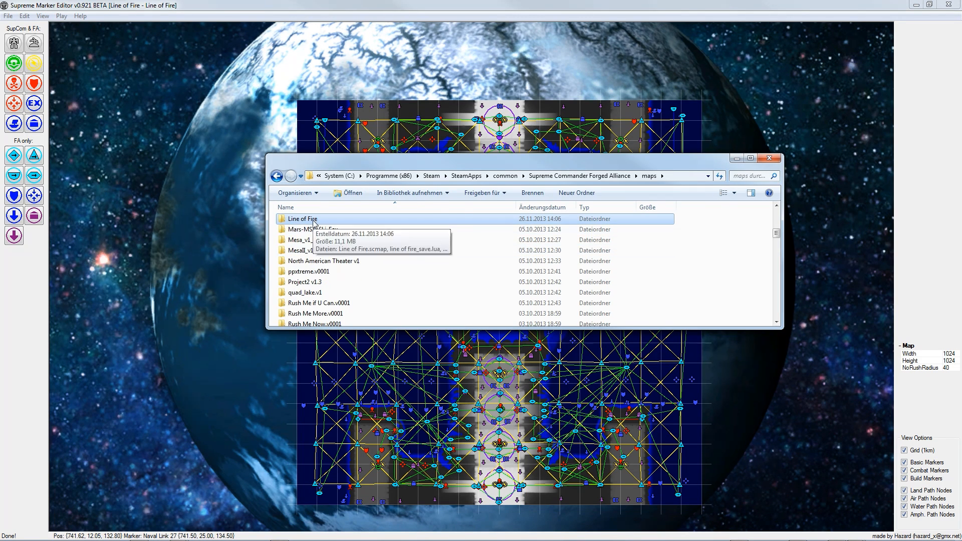
Step: Open the copied Line of Fire folder and its MAPNAME_script.lua file
double_click(302, 218)
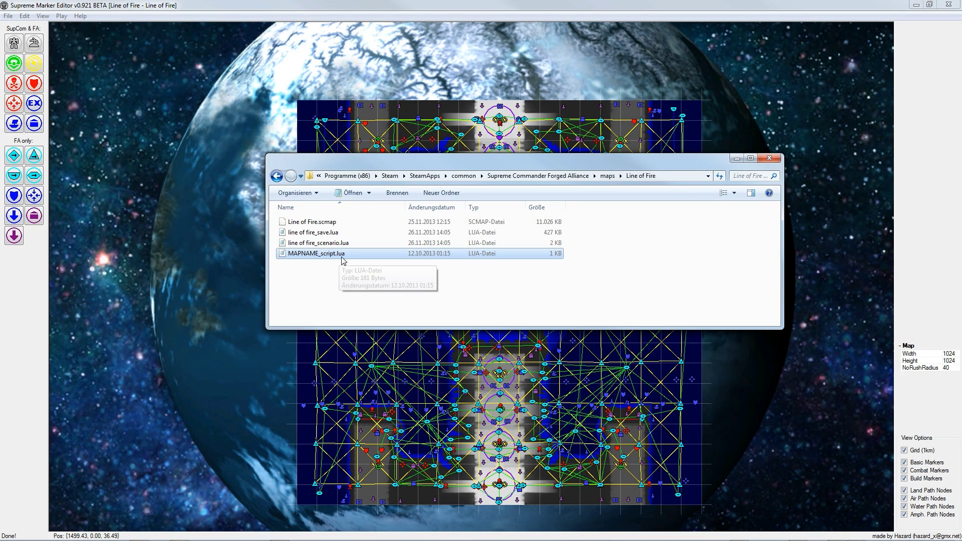
double_click(316, 253)
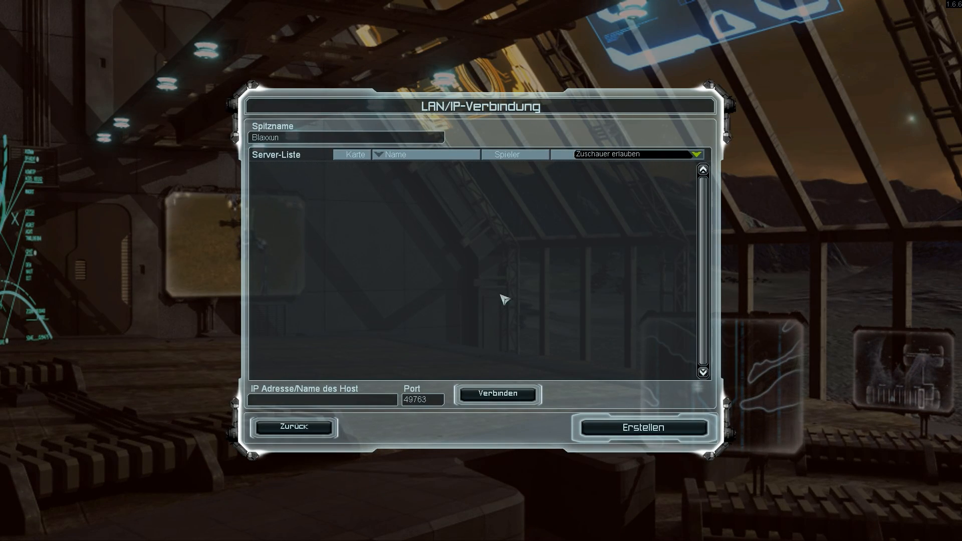
Step: Host a LAN game as observer, fill slots with AI in two teams, and launch
left_click(643, 427)
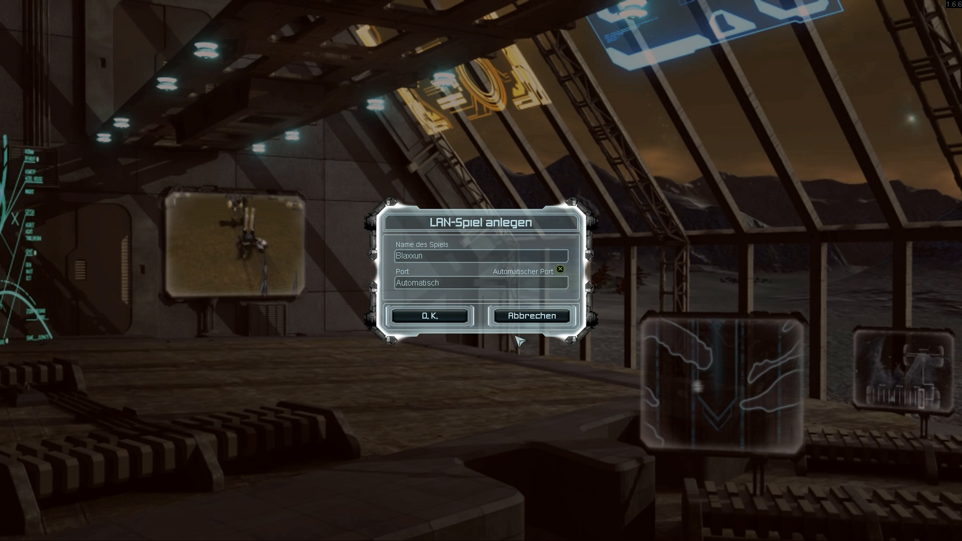
left_click(430, 315)
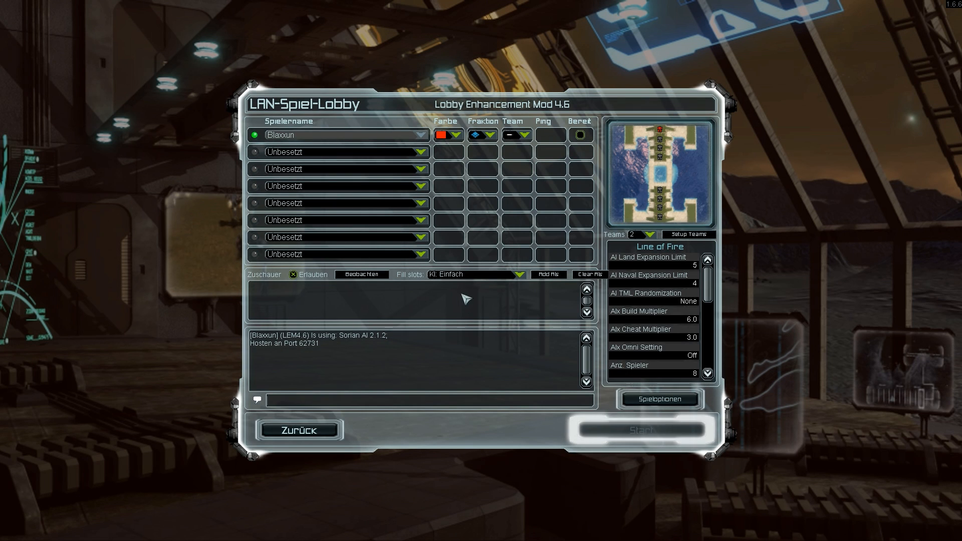
left_click(518, 274)
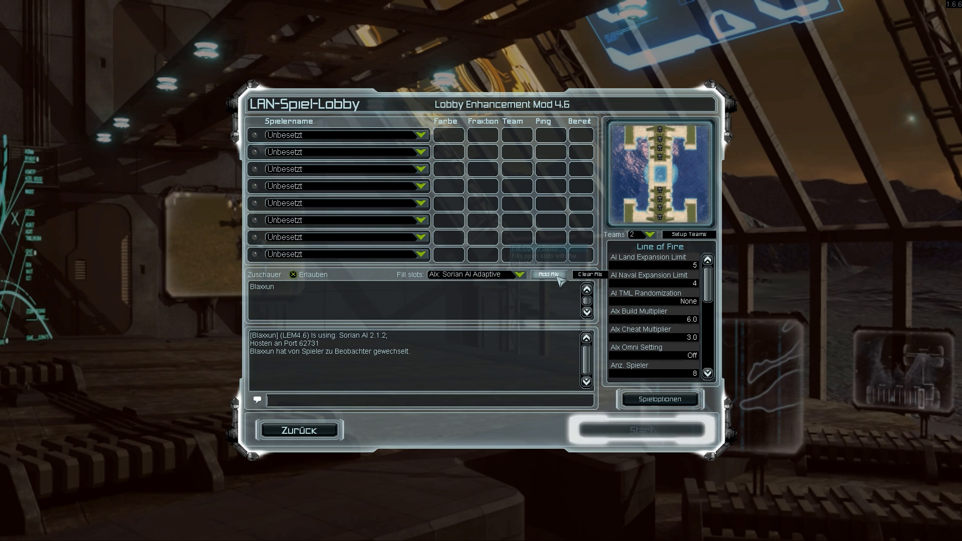
left_click(549, 274)
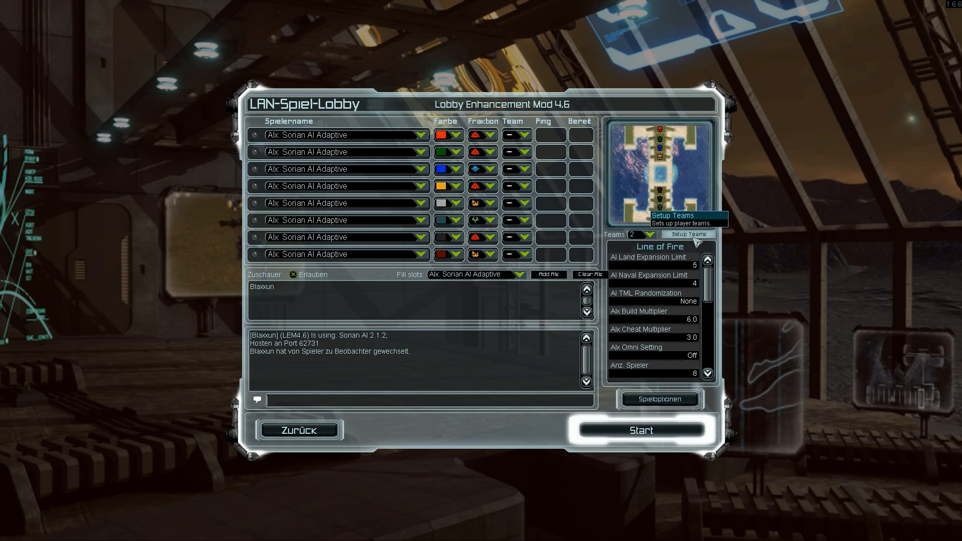
left_click(688, 234)
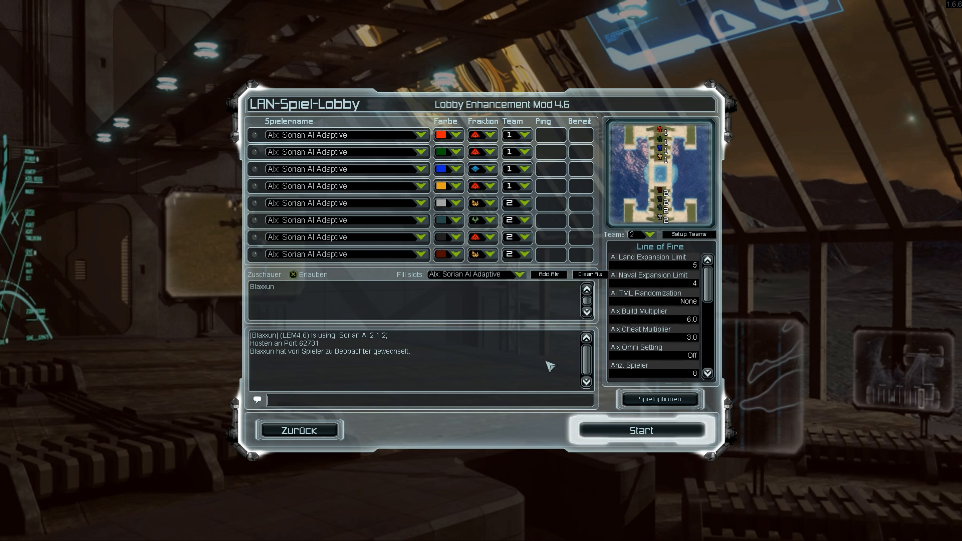
left_click(643, 430)
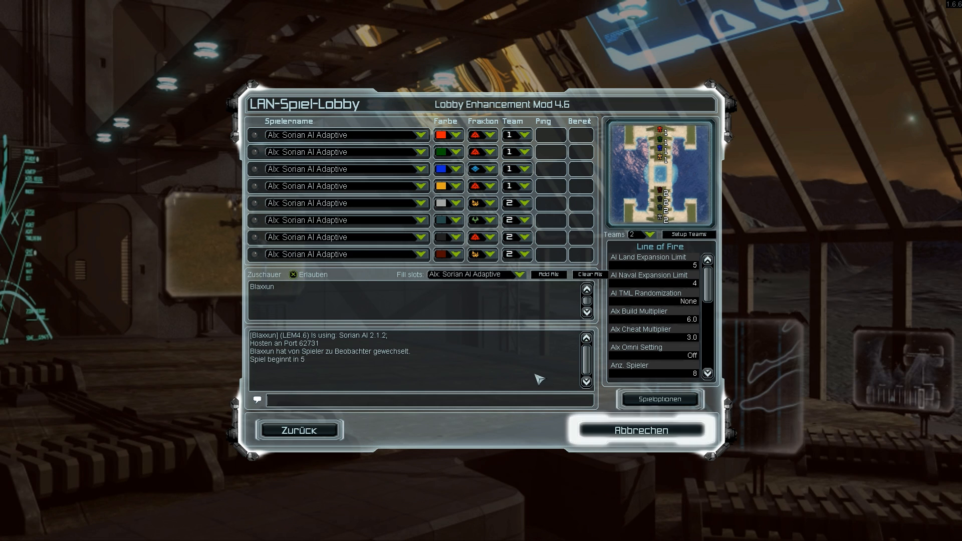